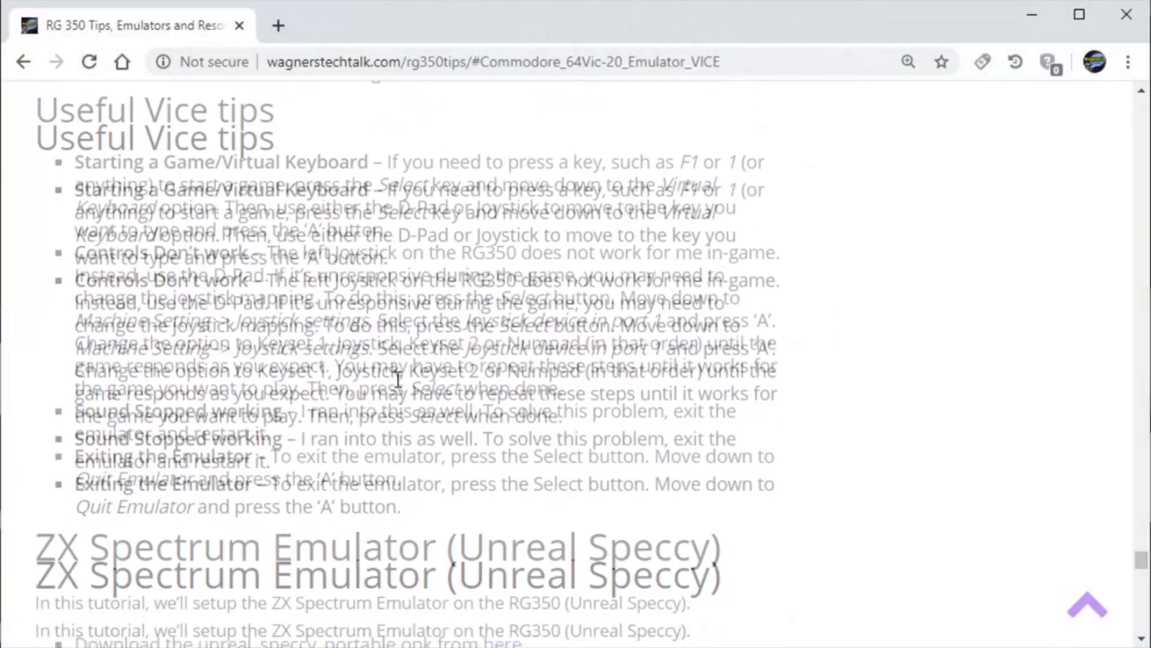
- Jump from the table of contents to the ZX Spectrum Emulator (Unreal Speccy) section
scroll("up", 3)
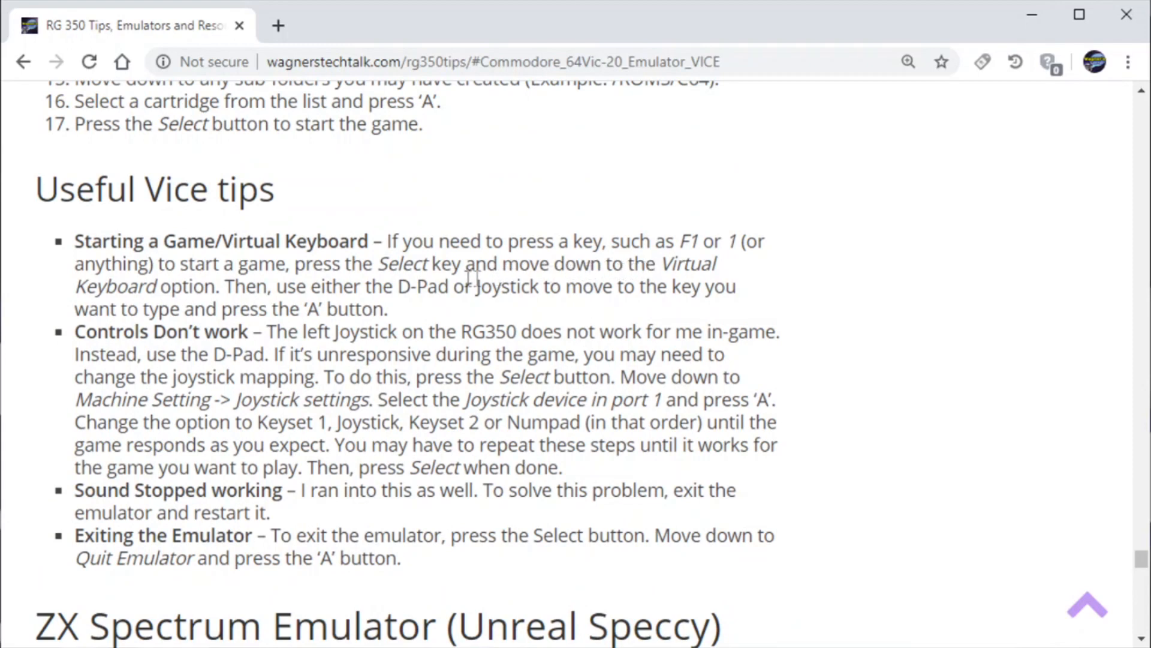
mouse_move(392, 345)
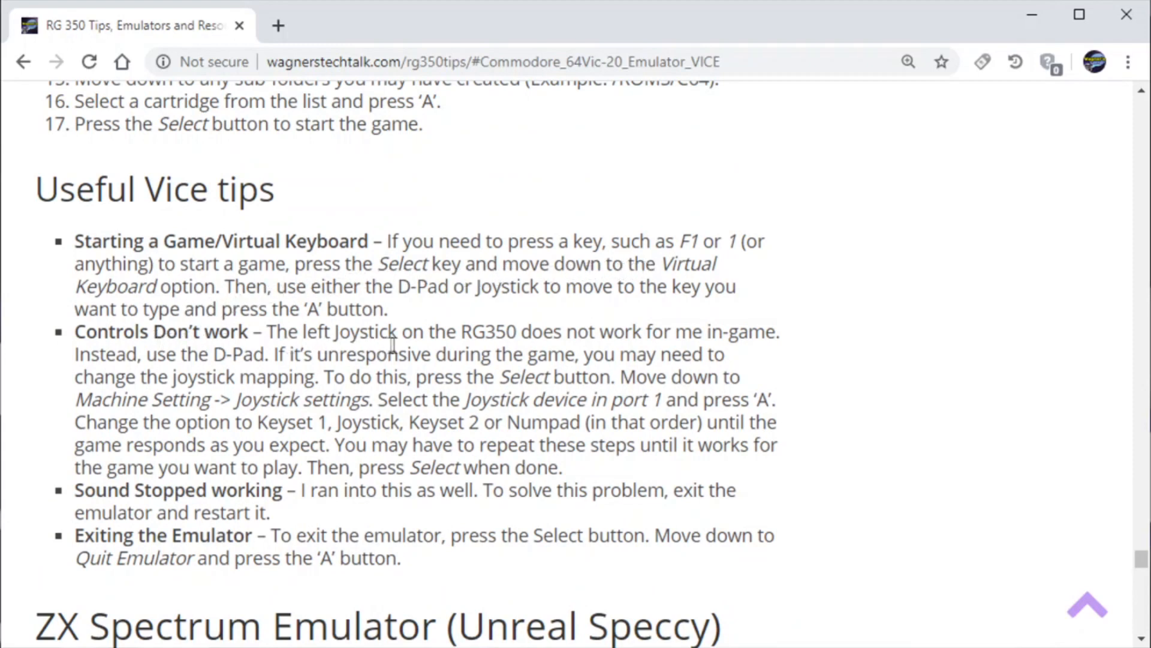
mouse_move(285, 470)
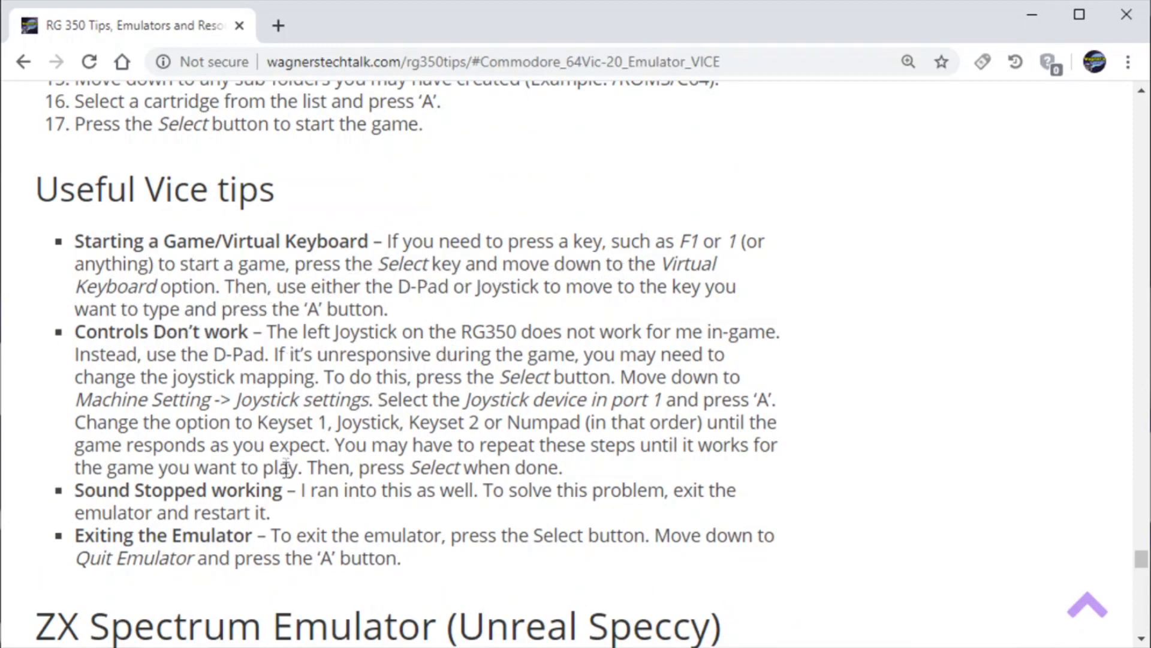
mouse_move(386, 512)
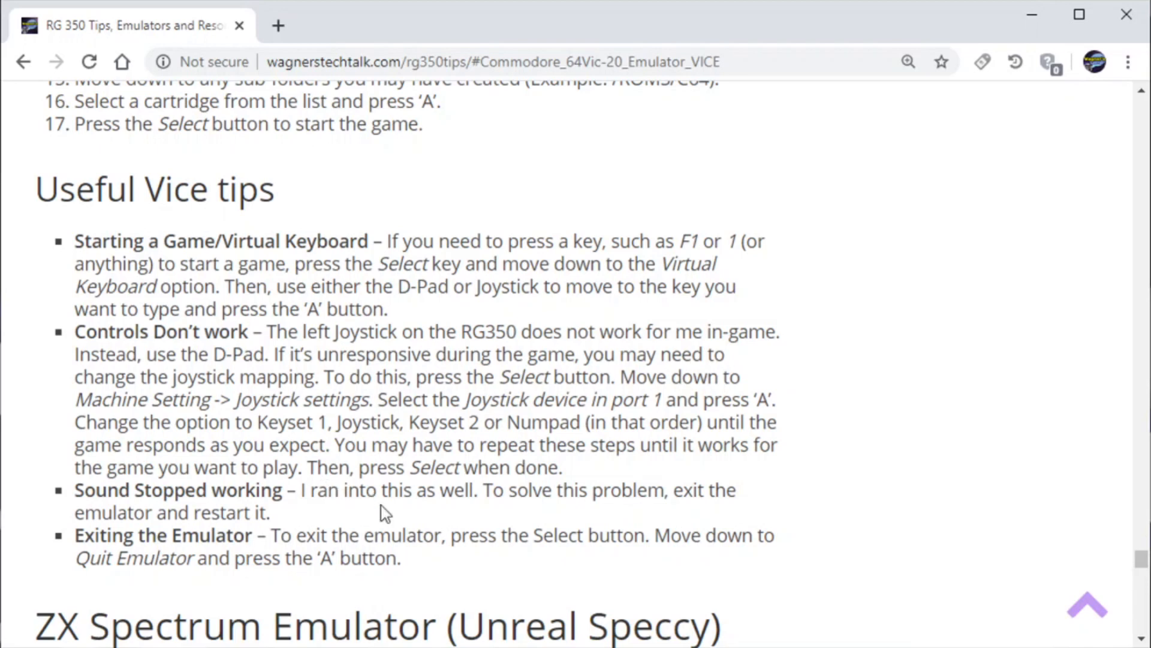
mouse_move(355, 474)
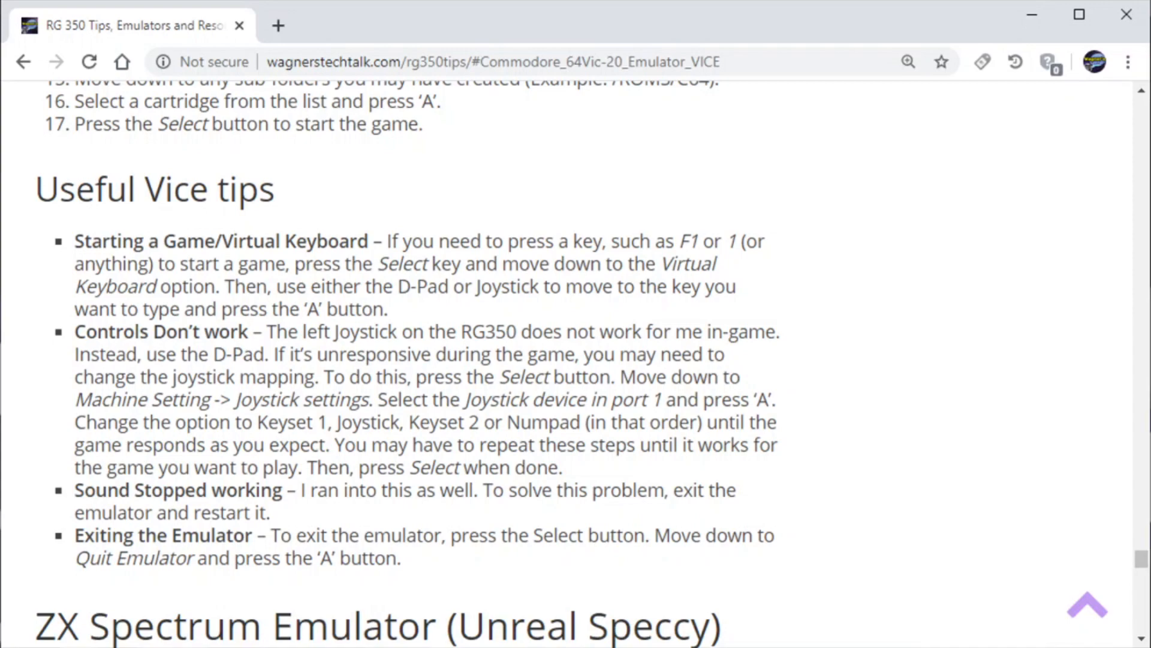
scroll("up", 3)
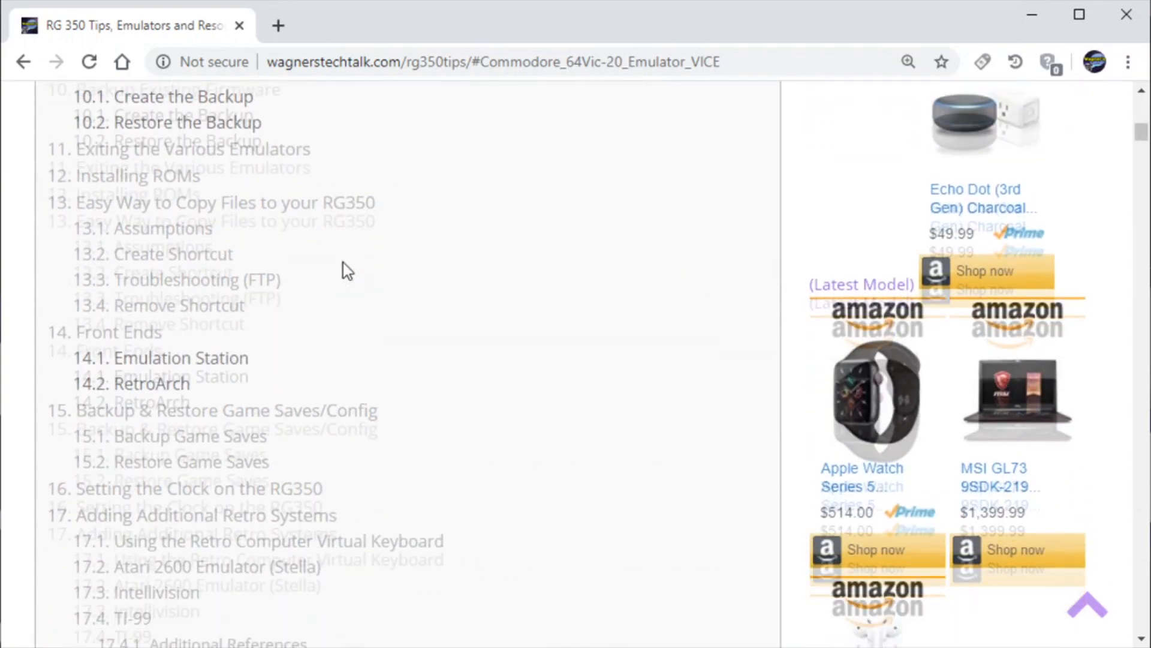
scroll("down", 3)
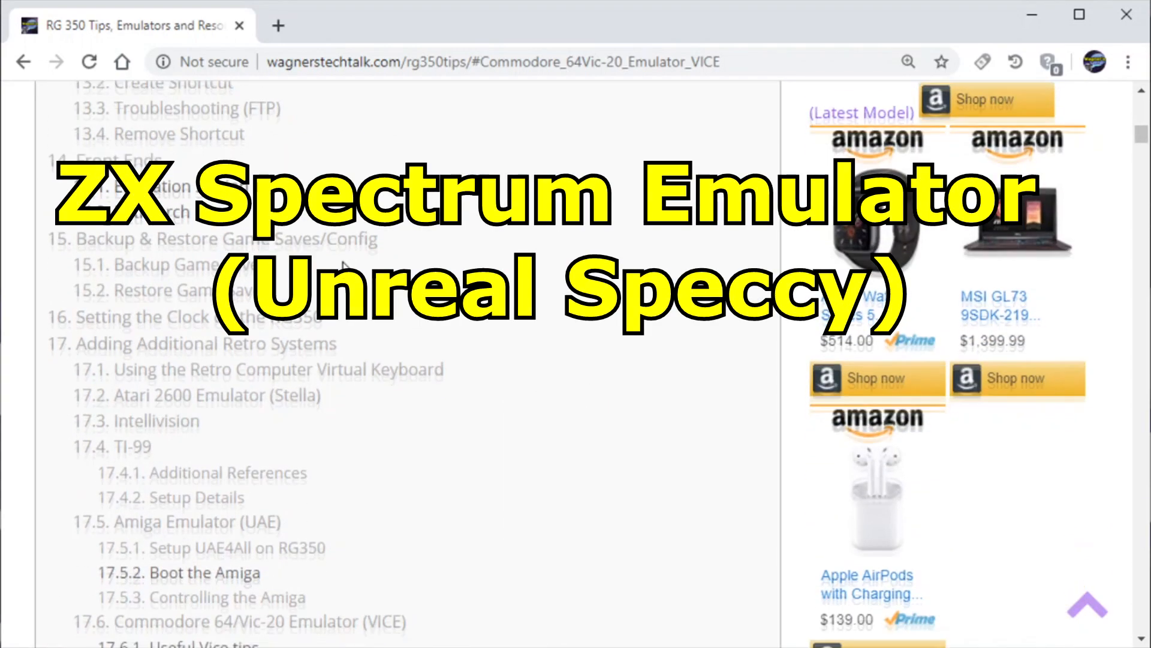
scroll("down", 3)
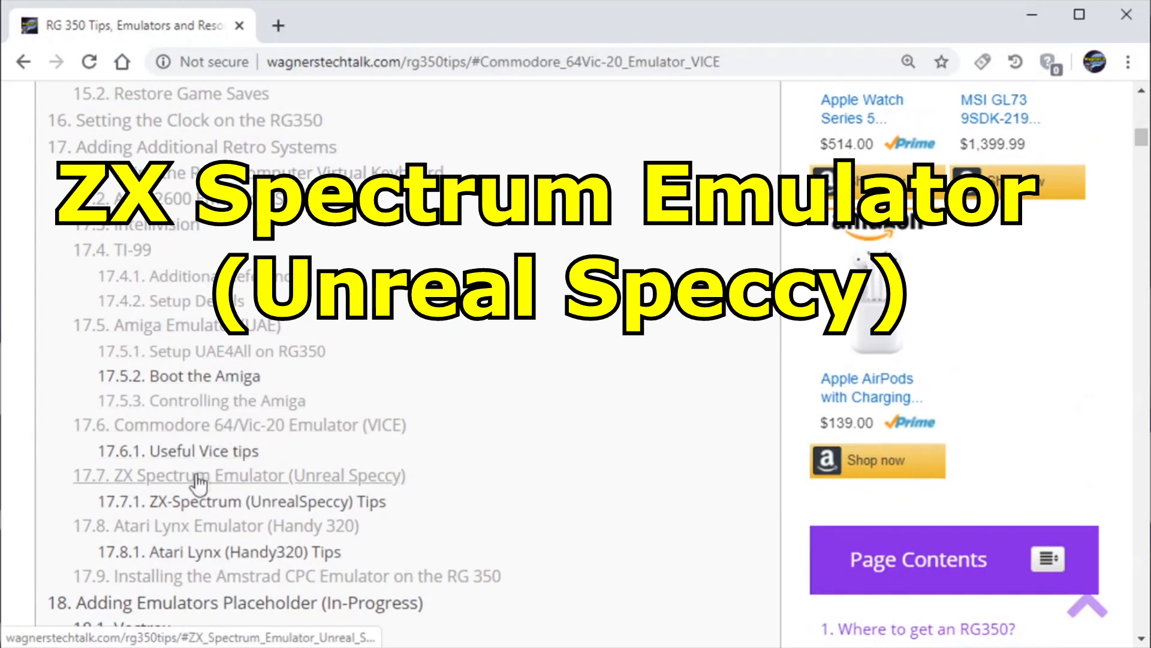
mouse_move(323, 492)
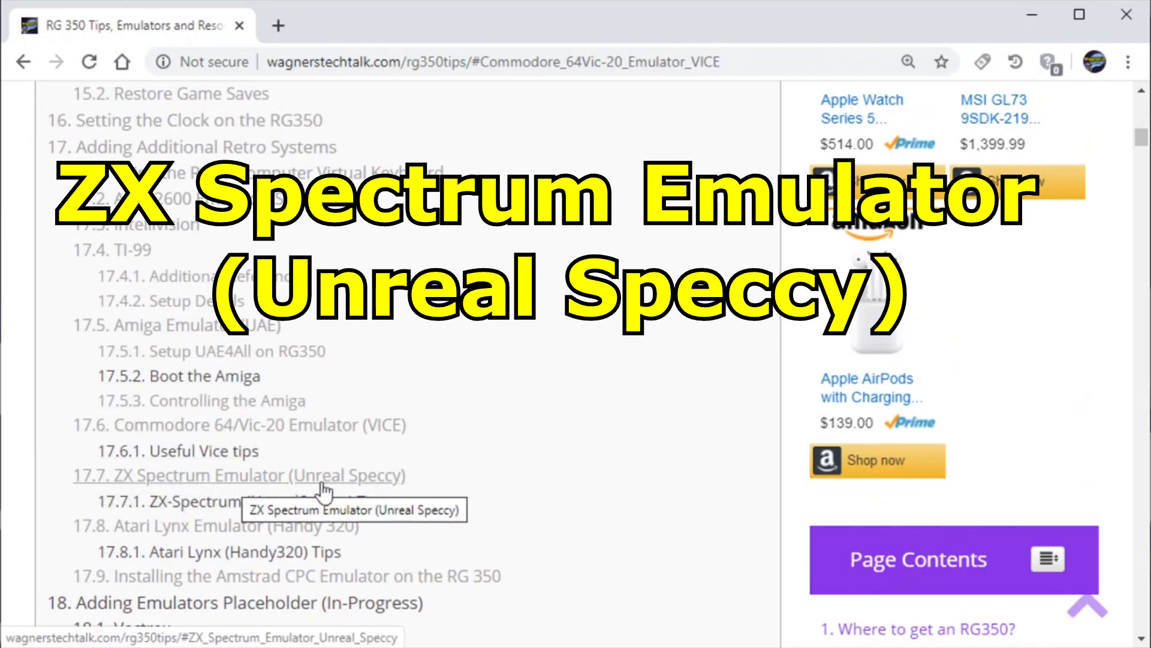
left_click(239, 475)
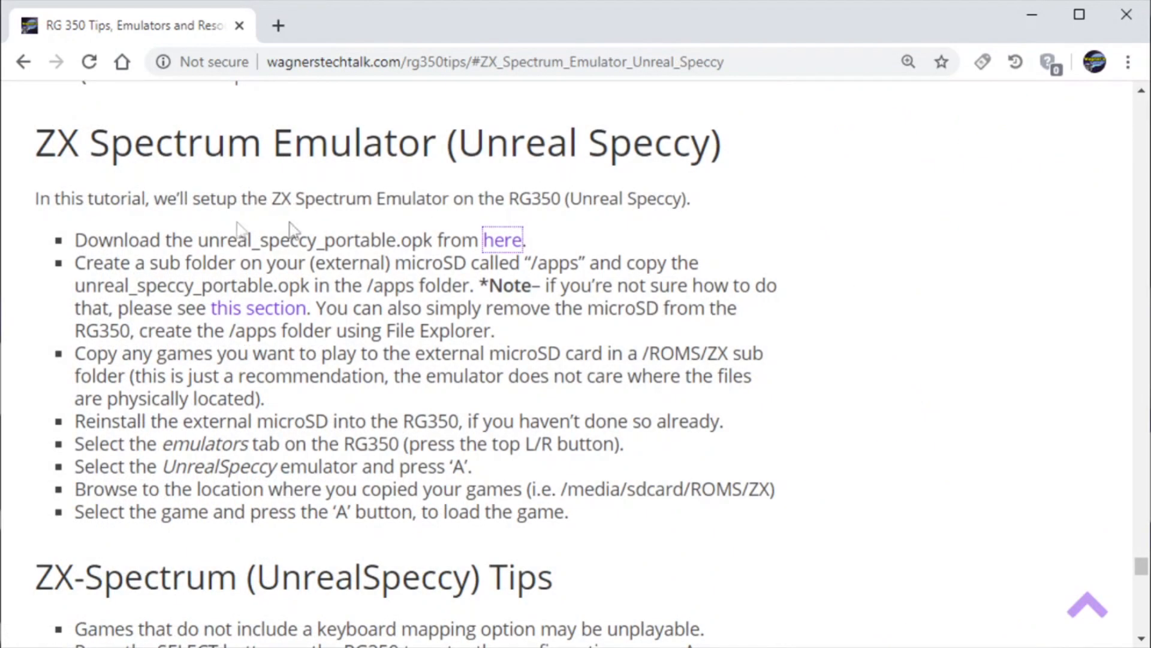
mouse_move(132, 232)
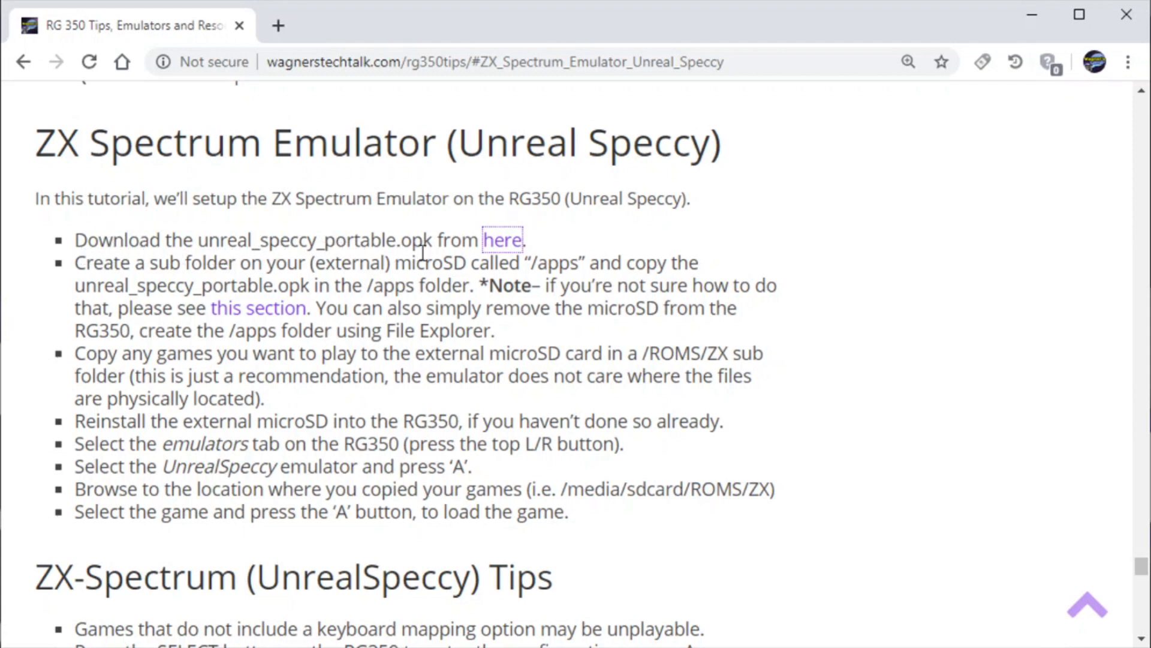
mouse_move(502, 240)
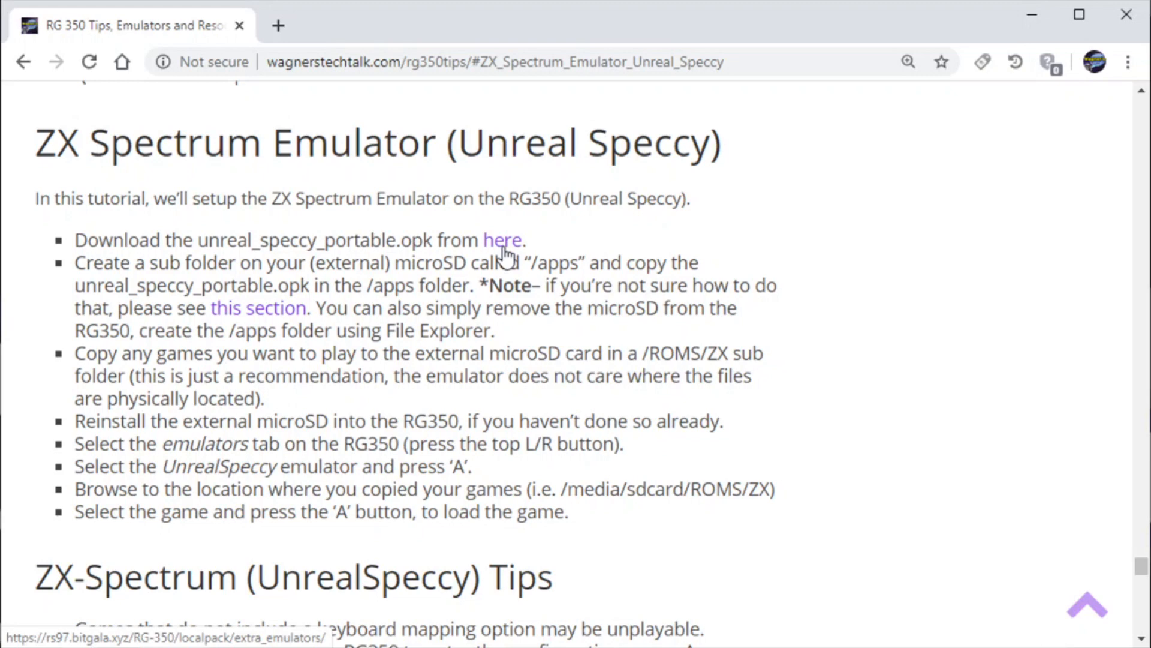
- Save unreal_speccy_portable.opk from the extra emulators index into the tmp folder
left_click(503, 239)
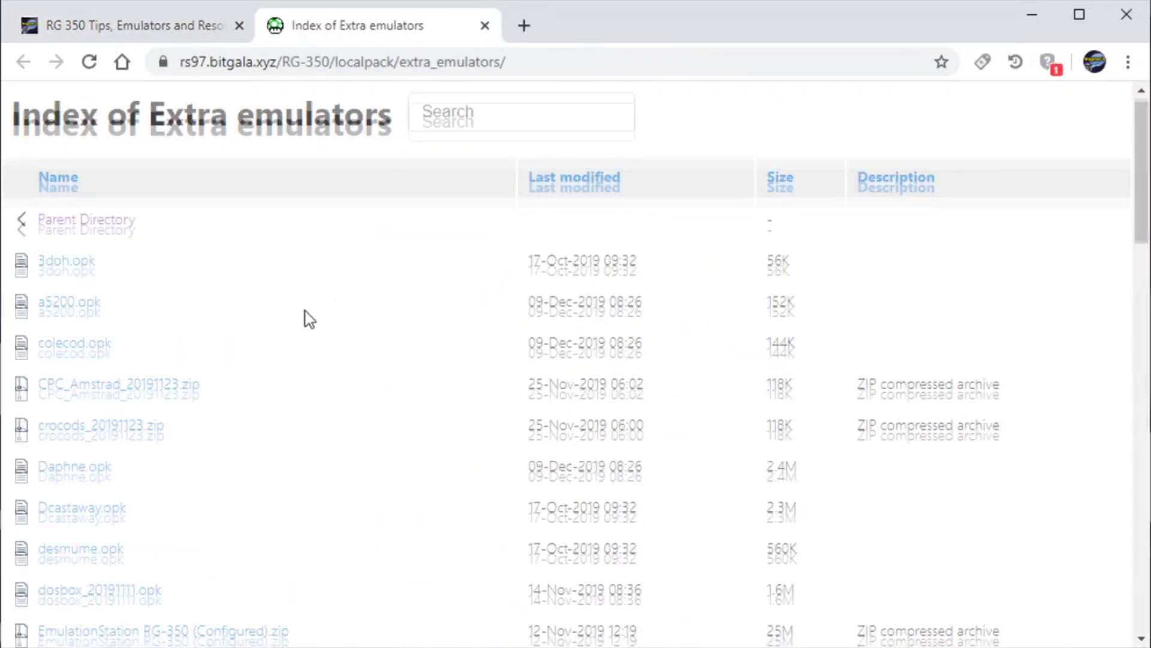
right_click(100, 417)
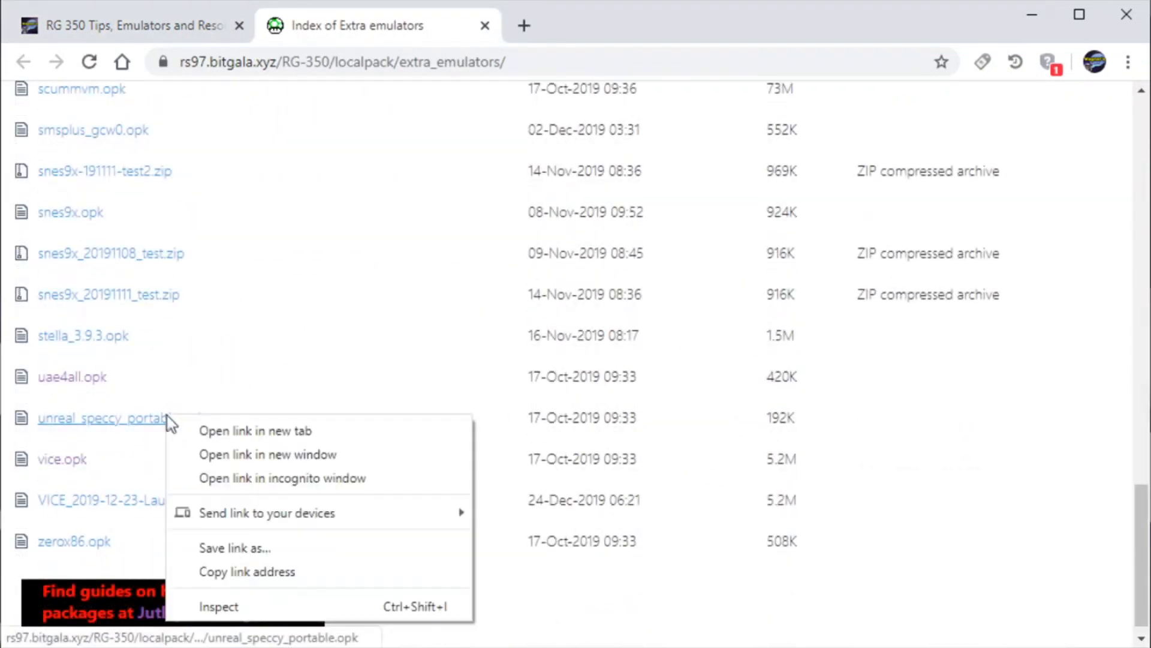
left_click(235, 547)
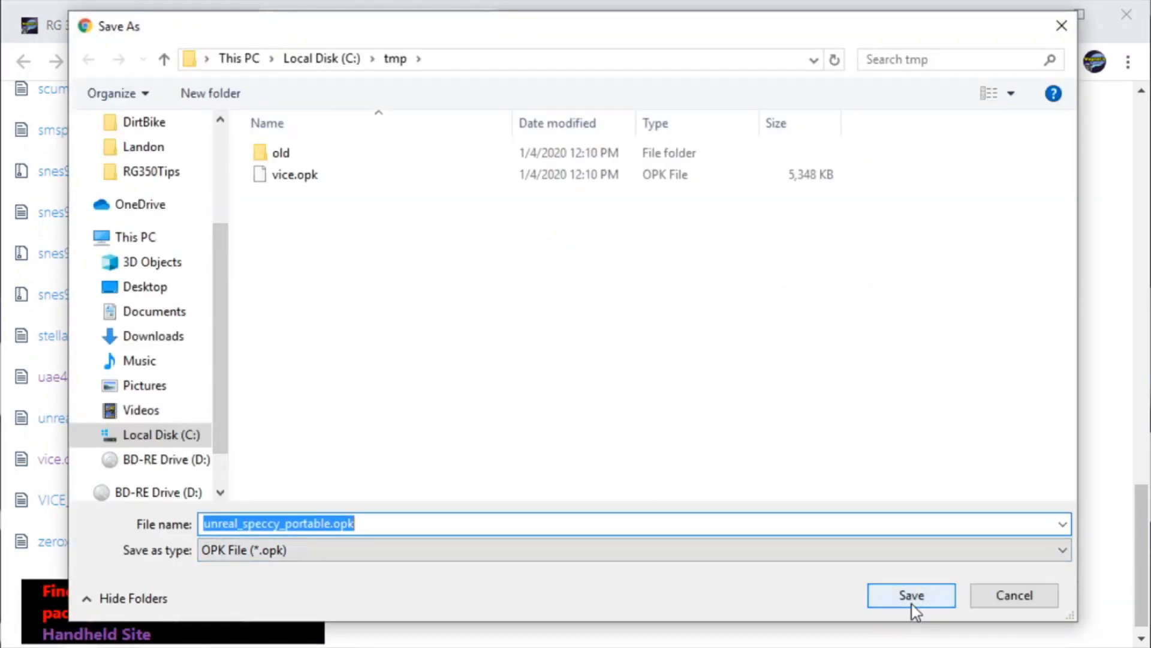
left_click(910, 595)
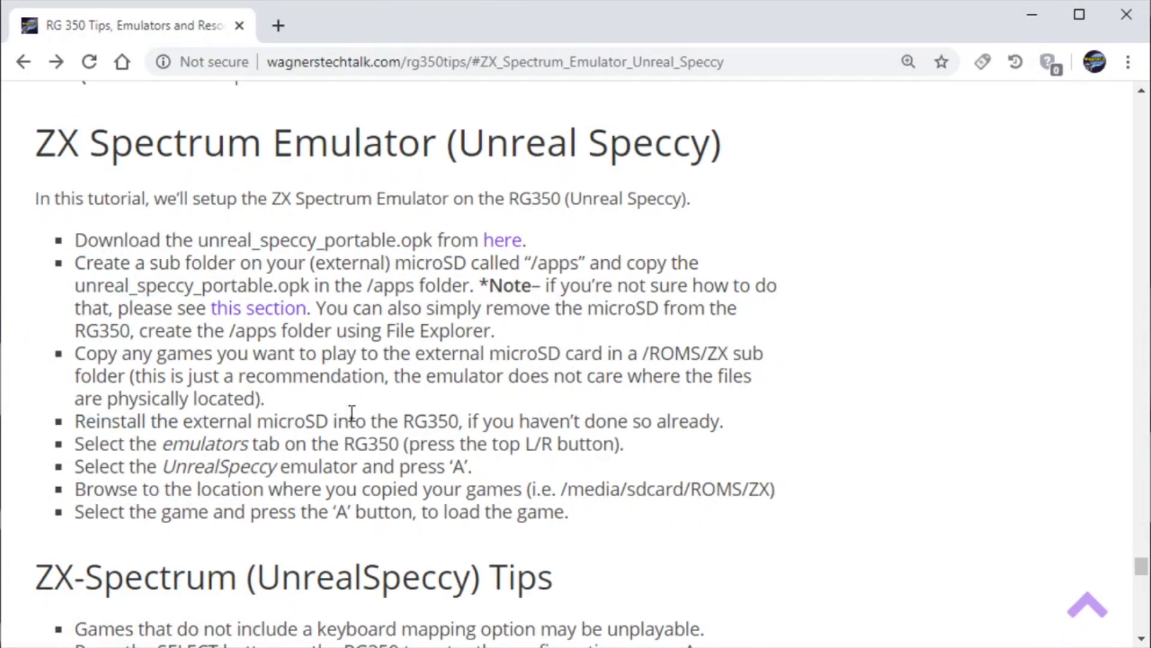
mouse_move(298, 403)
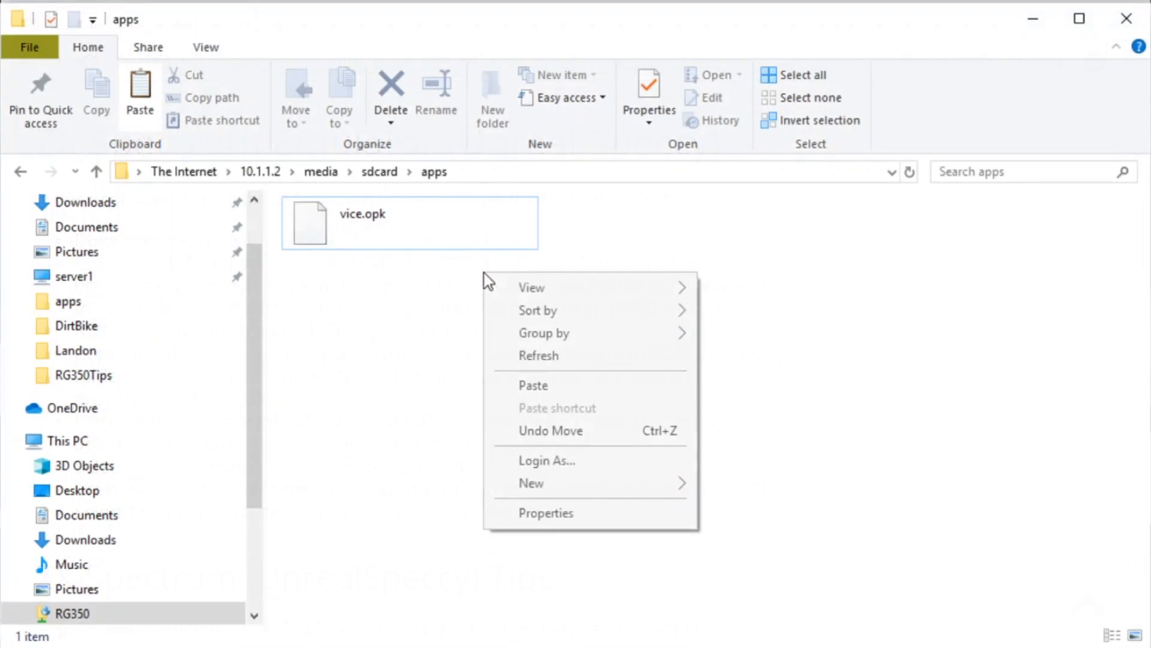
- Paste unreal_speccy_portable.opk into the SD card's apps folder next to vice.opk
left_click(533, 385)
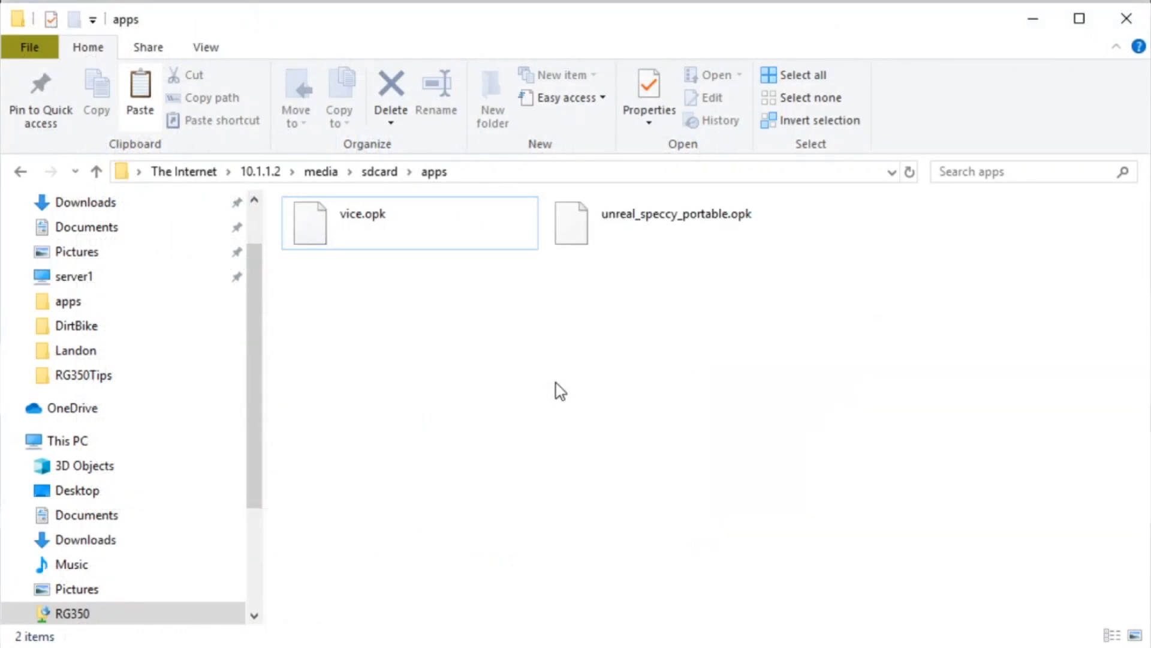